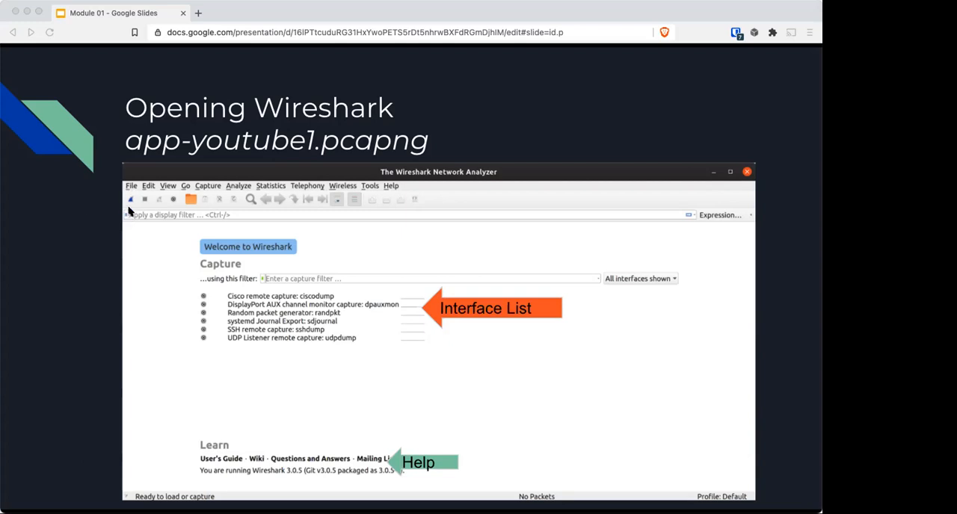
mouse_move(374, 416)
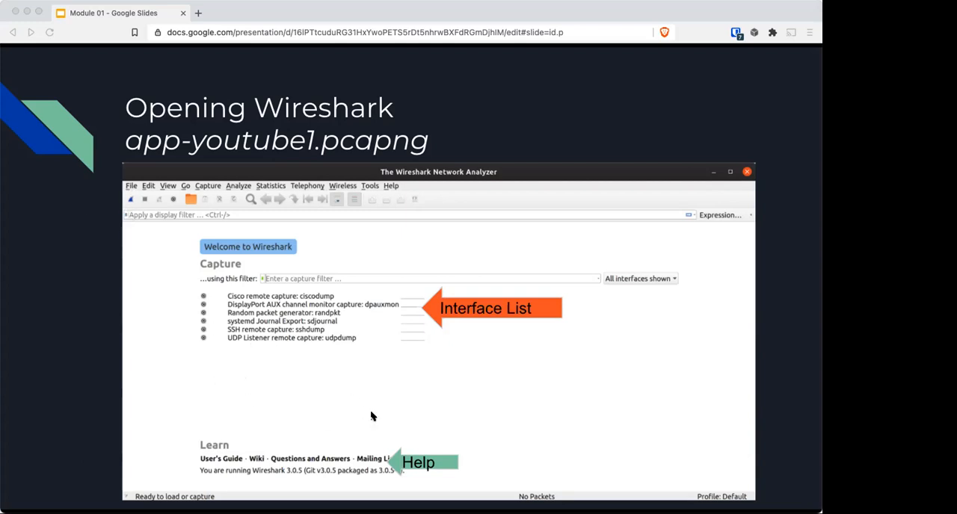
mouse_move(262, 394)
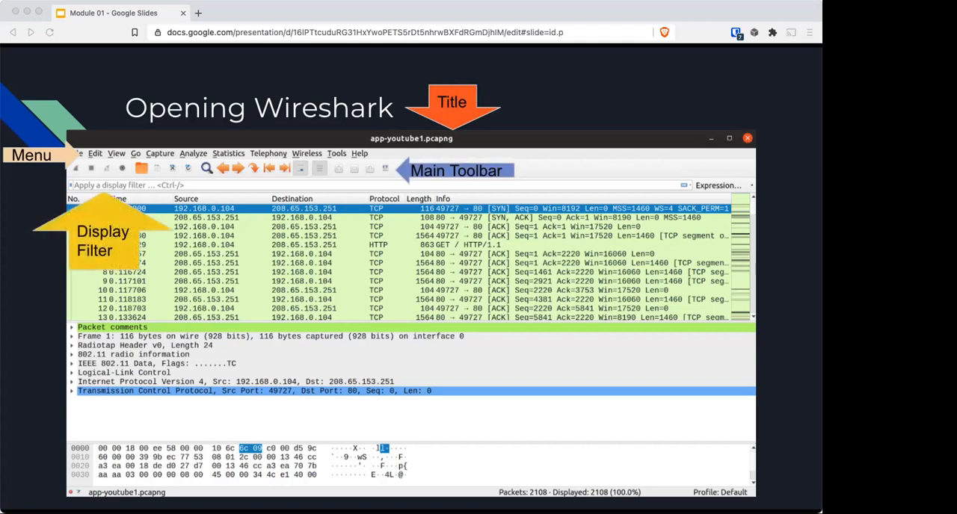
click(685, 257)
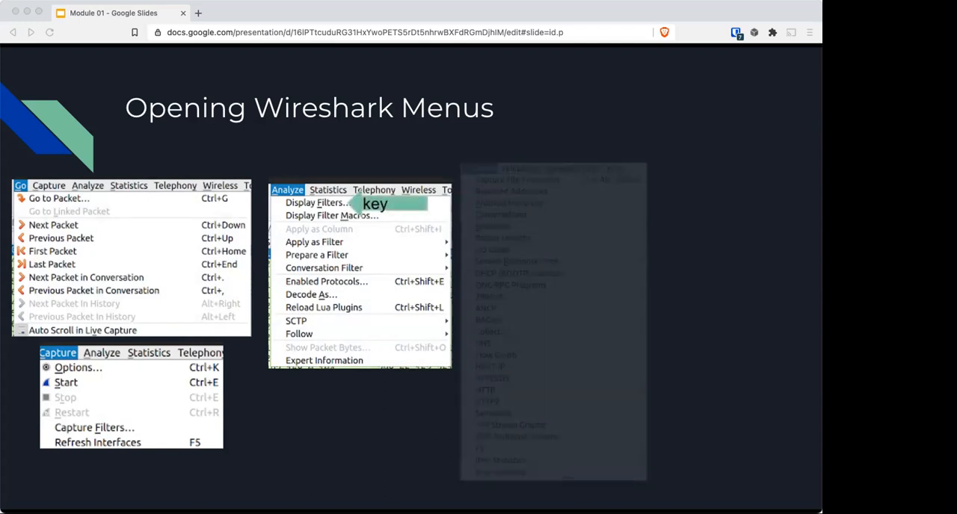
click(479, 168)
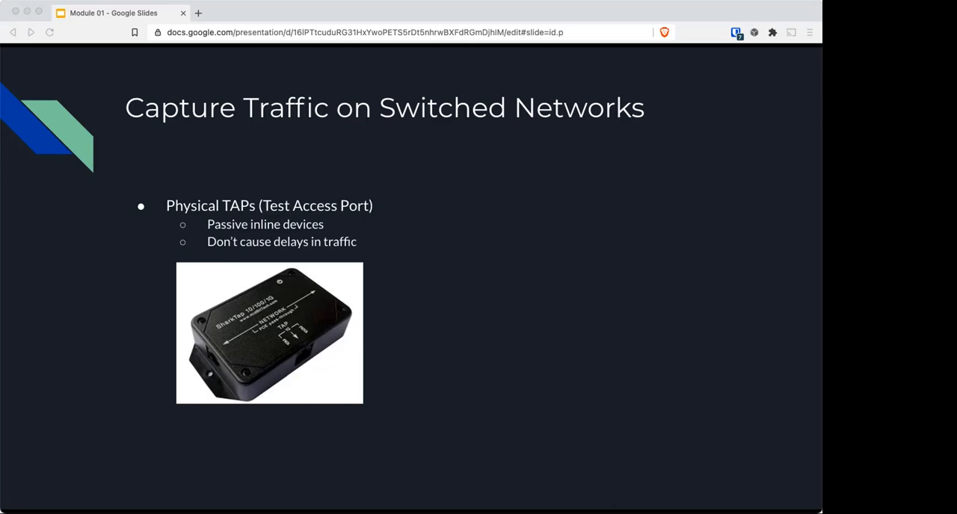
mouse_move(290, 353)
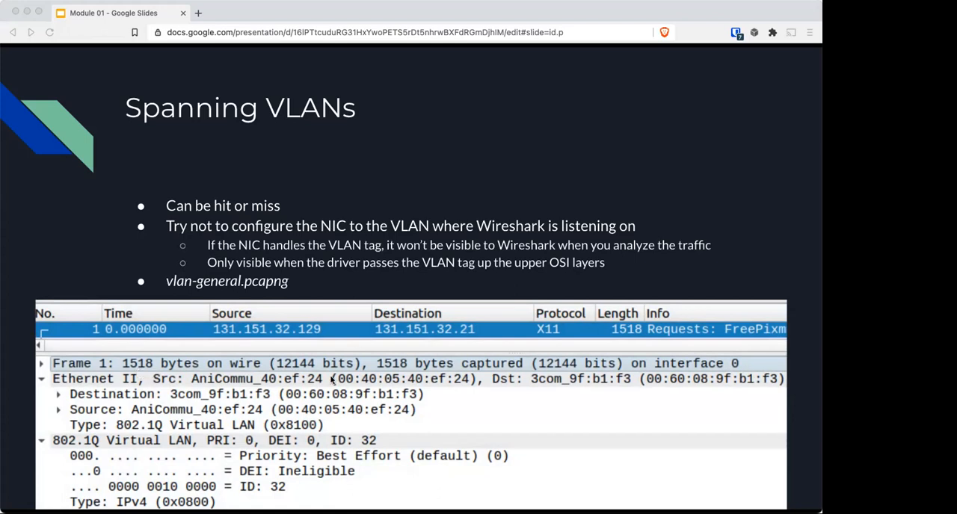
mouse_move(179, 455)
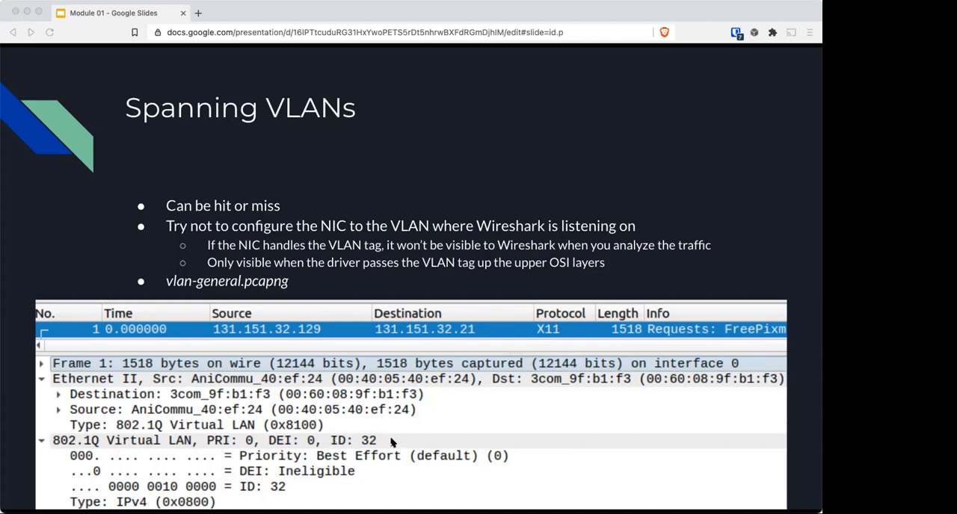
mouse_move(367, 460)
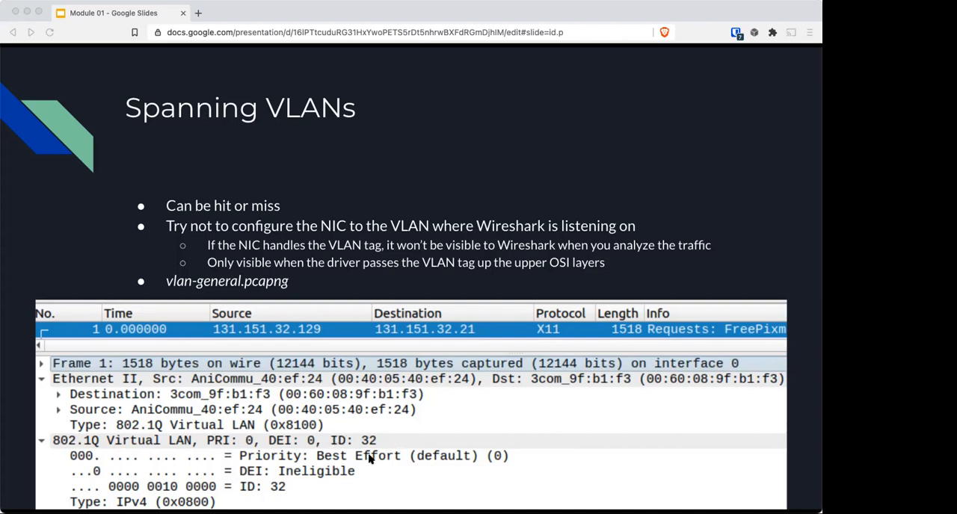
mouse_move(366, 457)
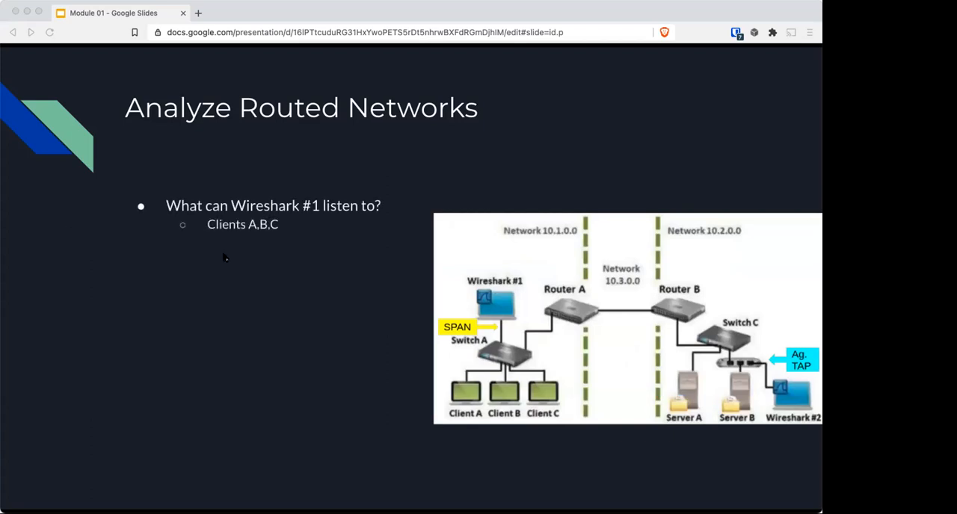
mouse_move(491, 281)
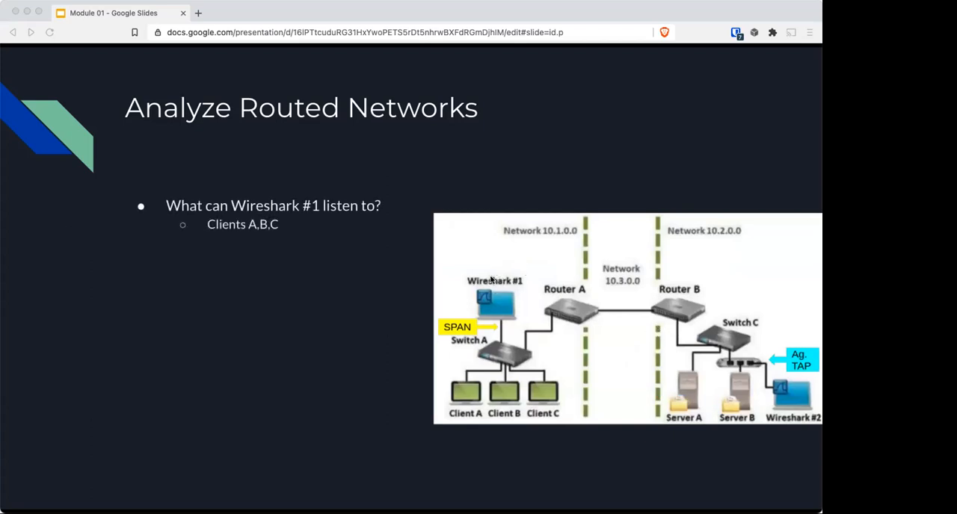
mouse_move(441, 392)
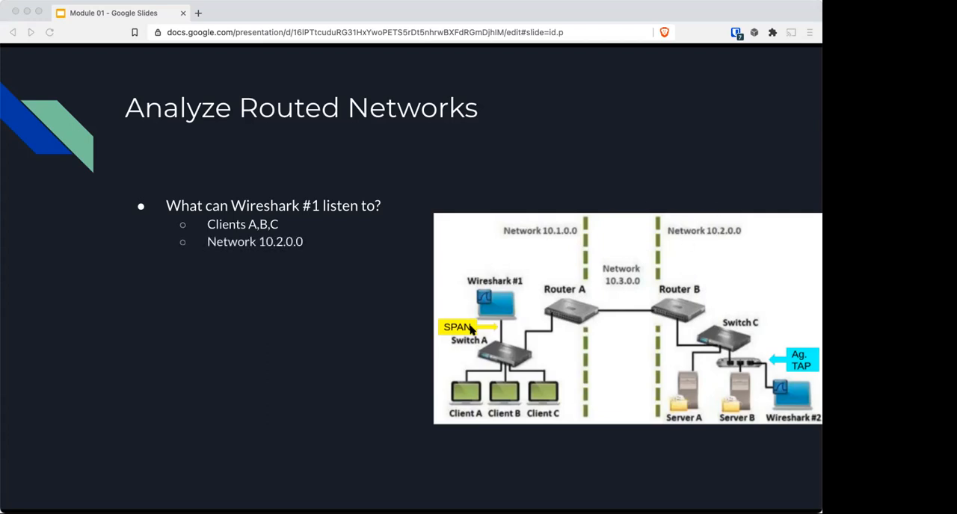
mouse_move(590, 320)
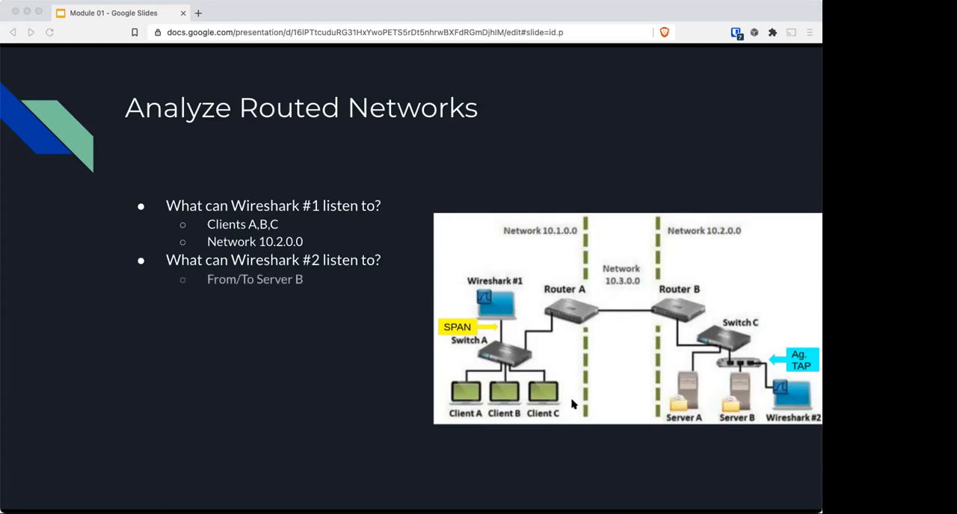
mouse_move(736, 370)
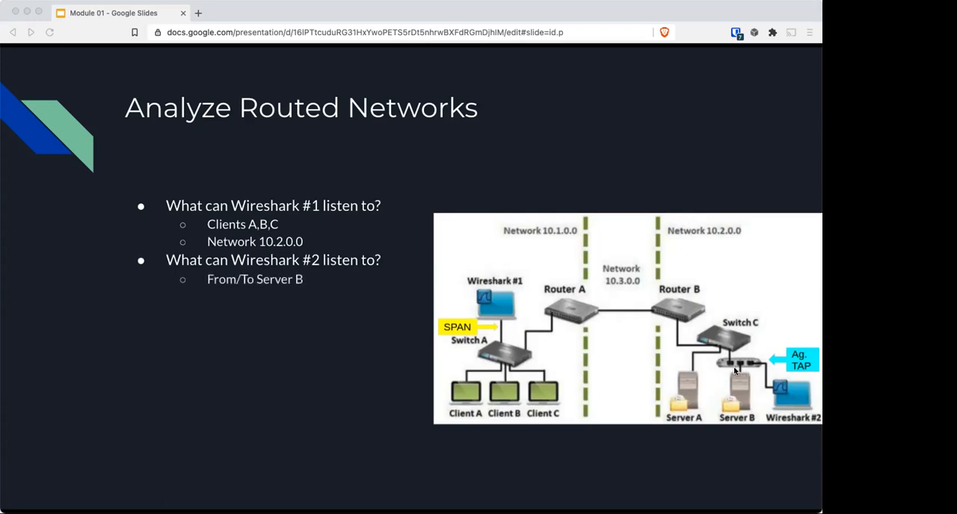
mouse_move(732, 371)
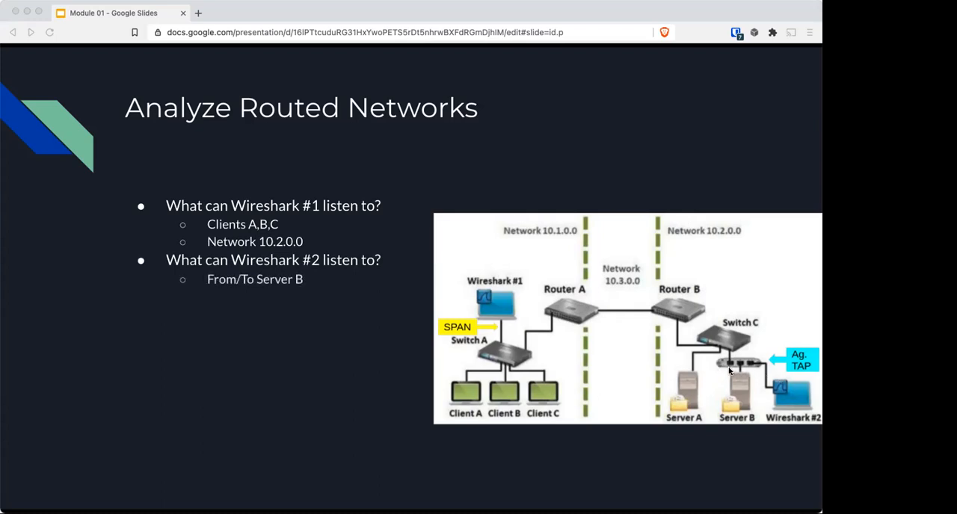
mouse_move(753, 405)
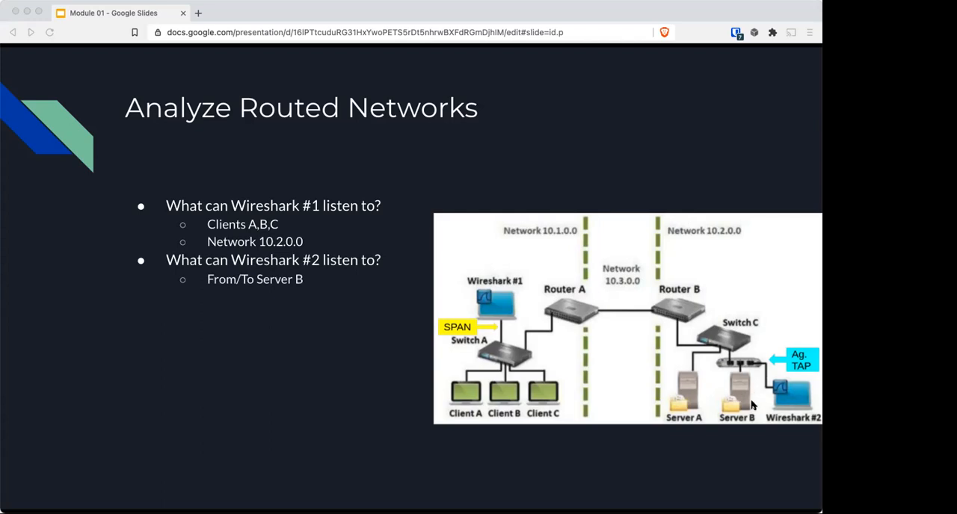
mouse_move(740, 372)
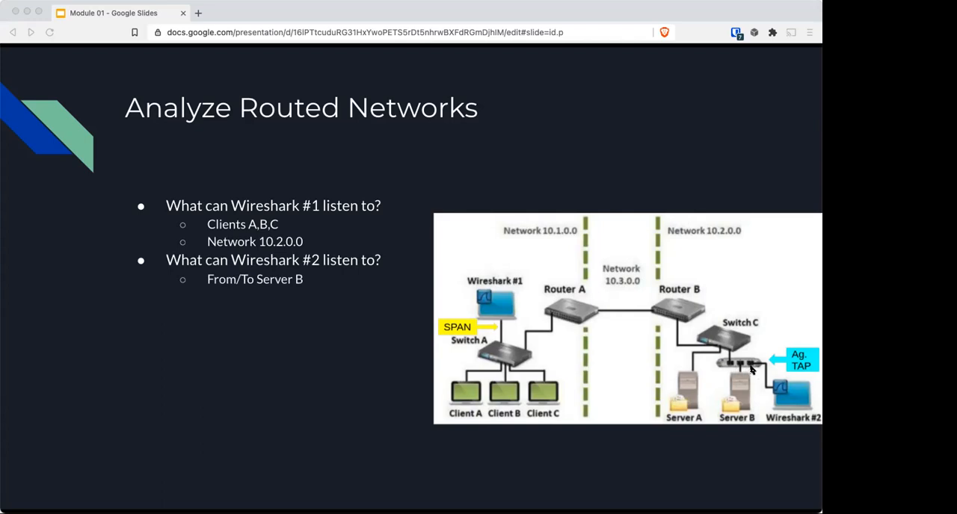
mouse_move(26, 263)
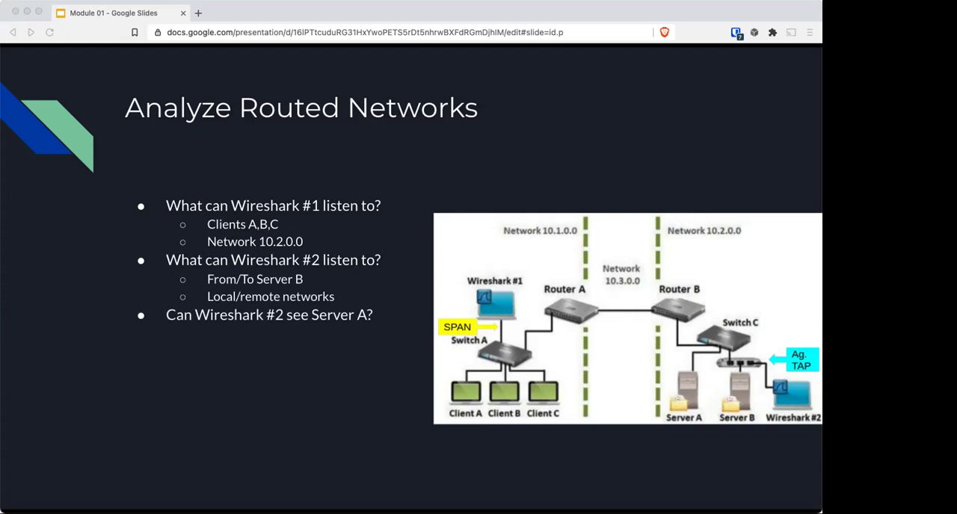
mouse_move(678, 395)
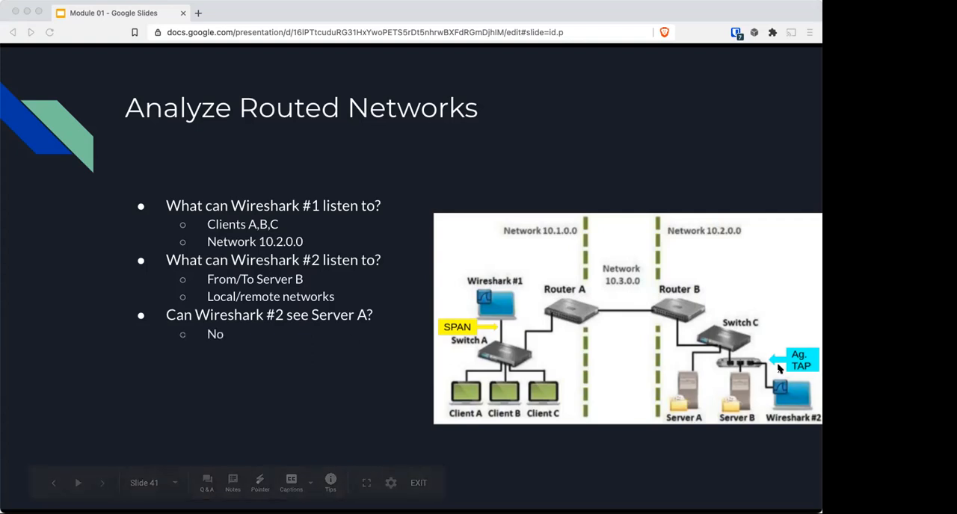
mouse_move(763, 394)
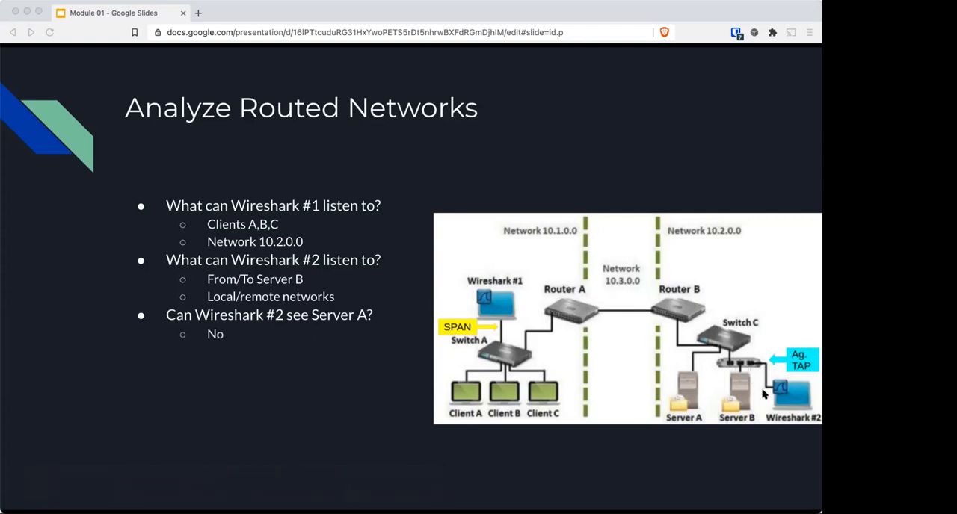
mouse_move(730, 370)
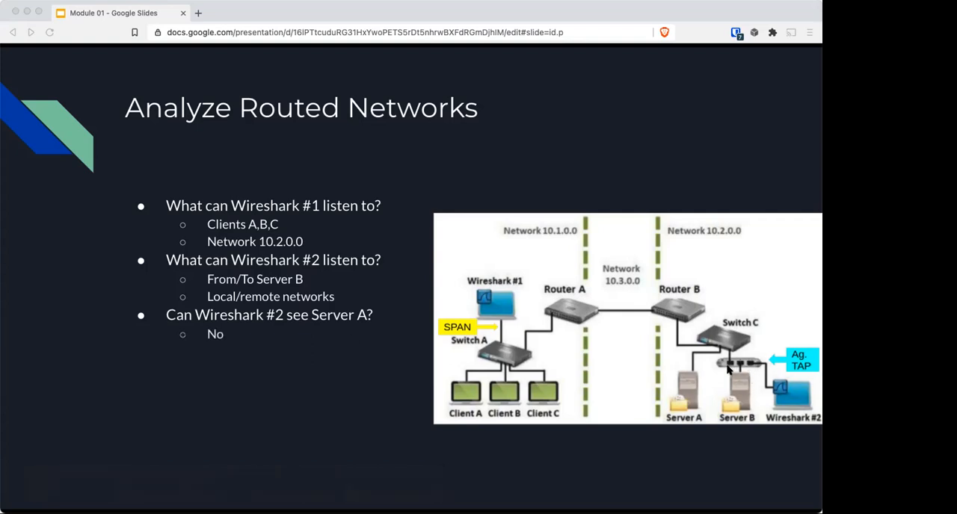
mouse_move(750, 367)
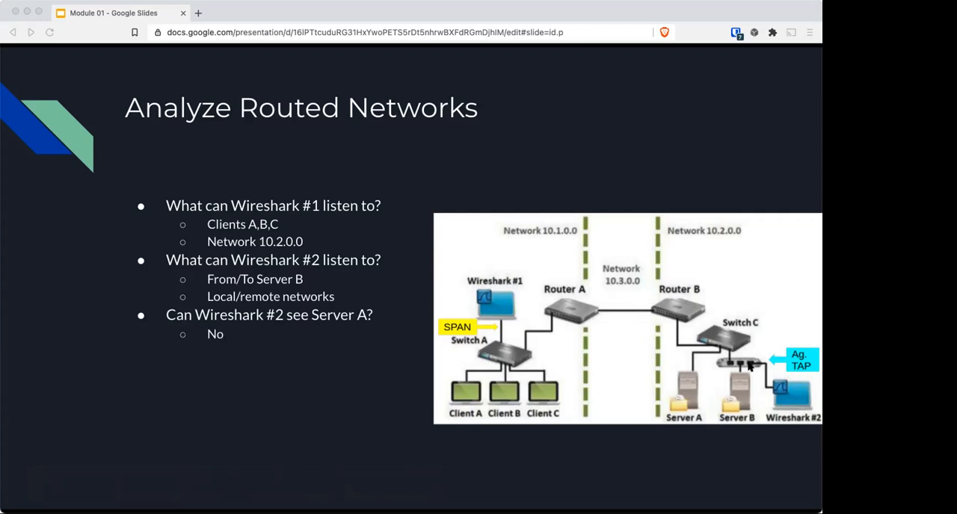
mouse_move(716, 331)
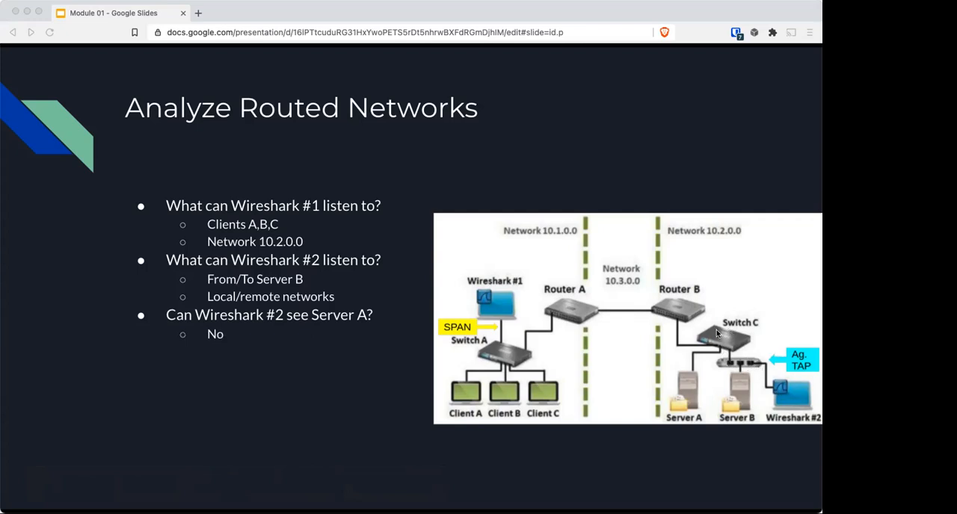
mouse_move(716, 333)
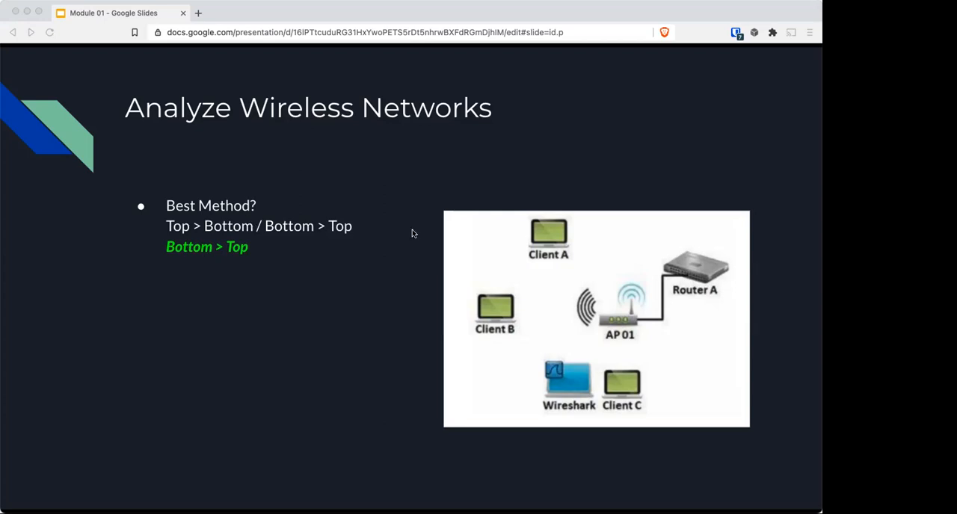
mouse_move(605, 269)
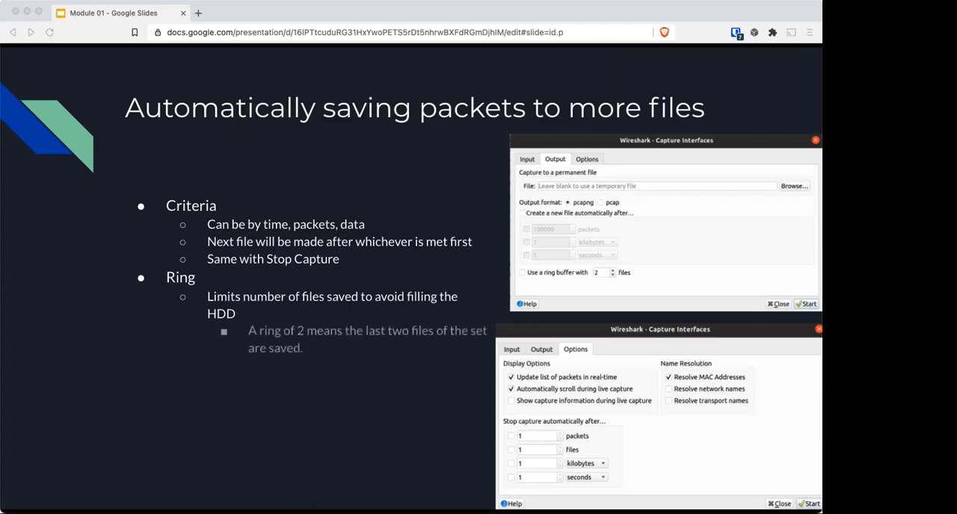
Advance past the 'Automatically saving packets to more files' slide
key(Right)
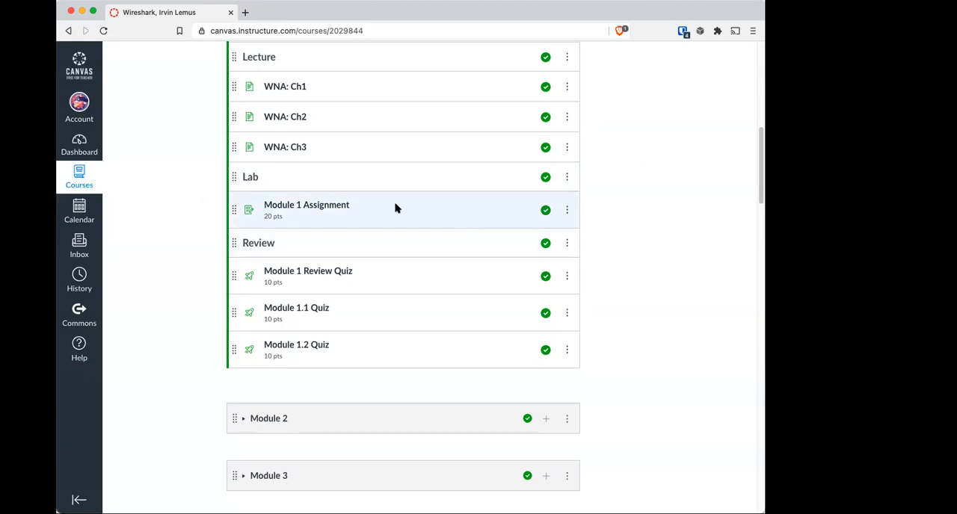
Bring up the context menu on the Module 1 Assignment link in Canvas
right_click(307, 205)
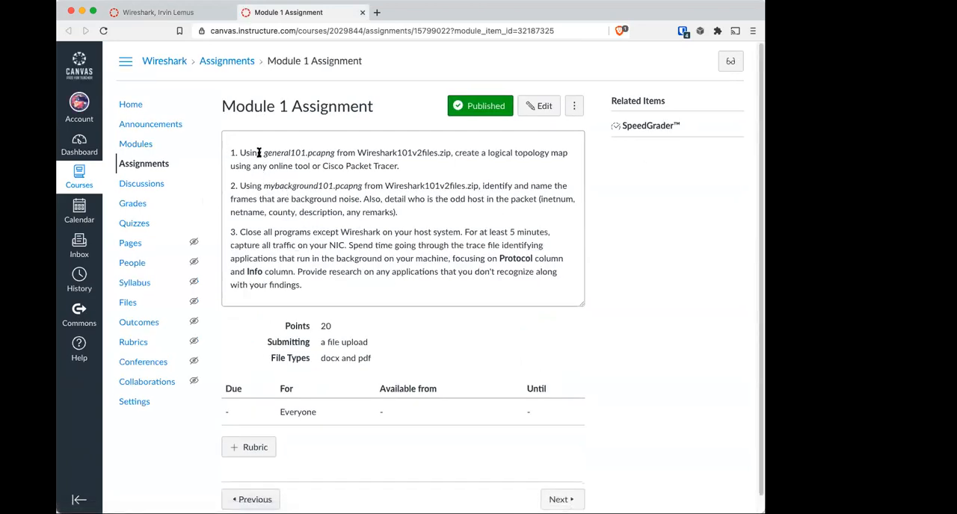
double_click(299, 153)
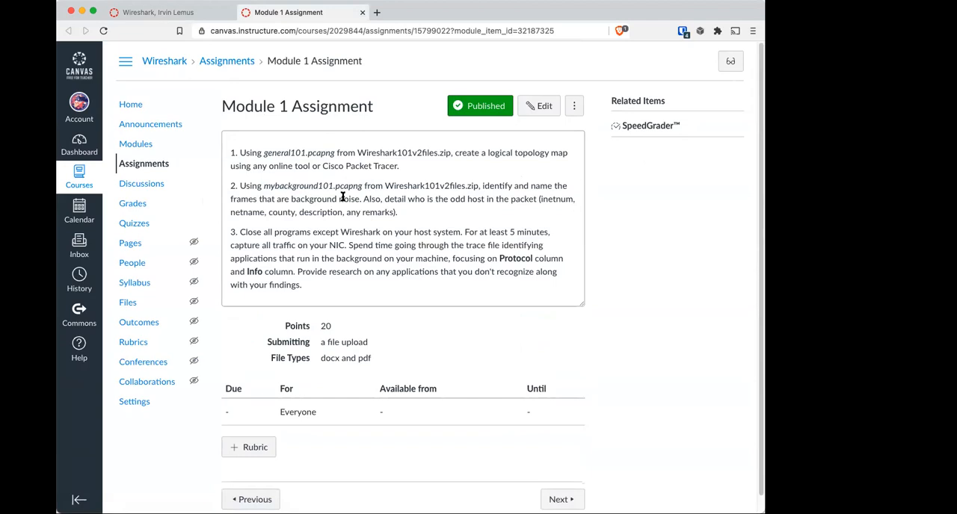
mouse_move(389, 193)
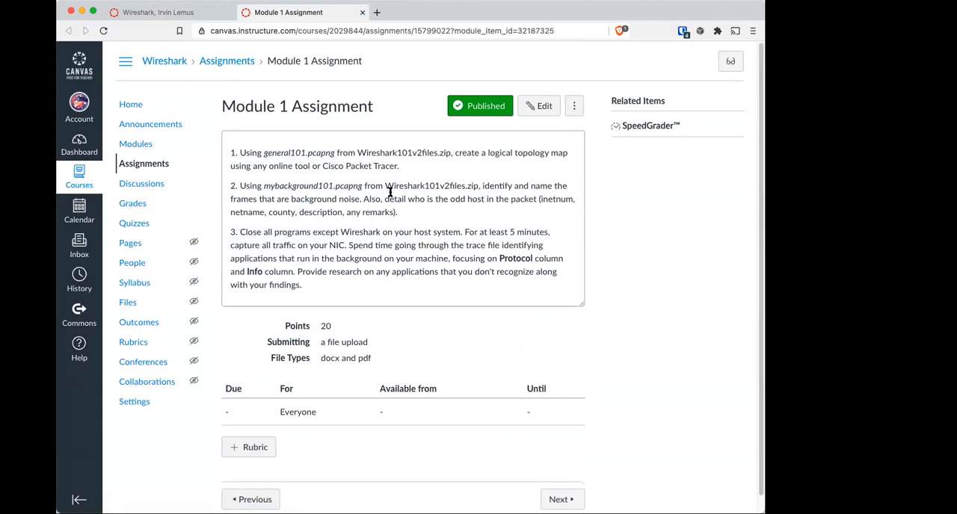
mouse_move(491, 155)
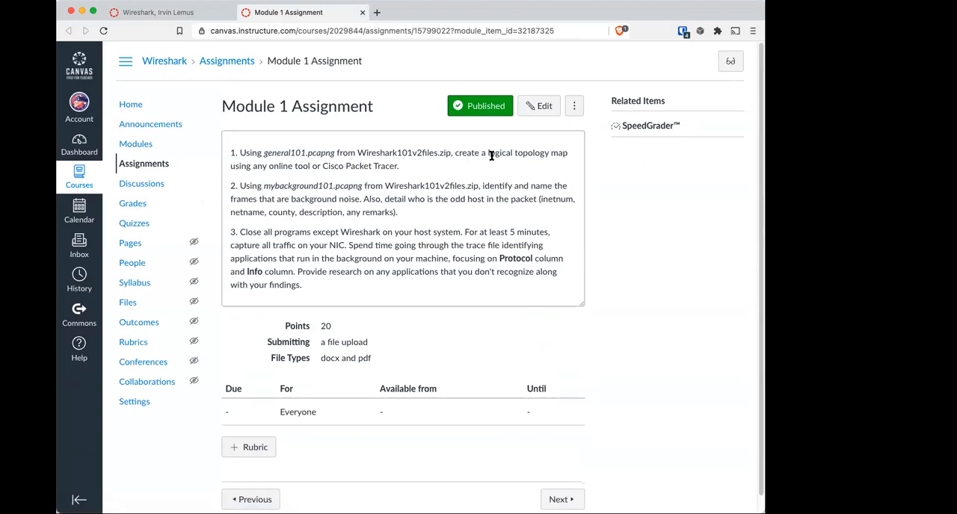
mouse_move(460, 211)
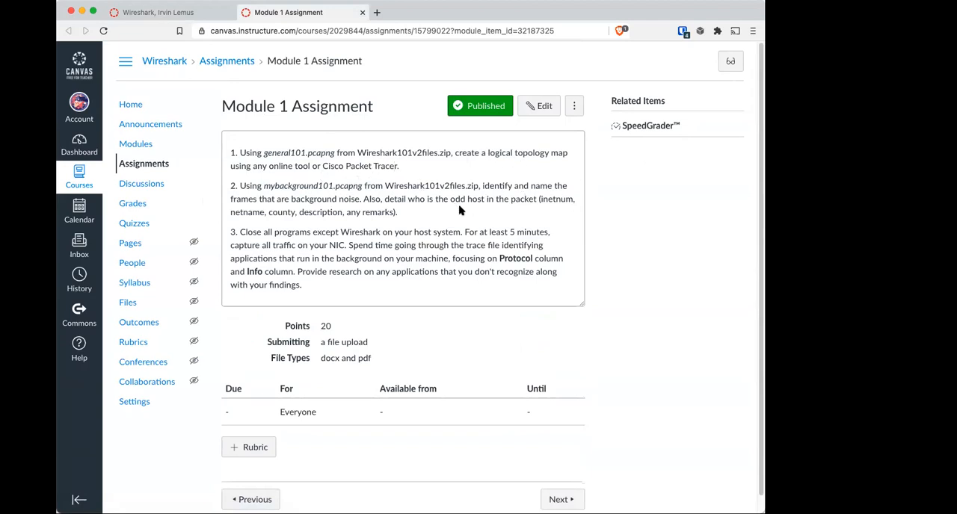
mouse_move(397, 279)
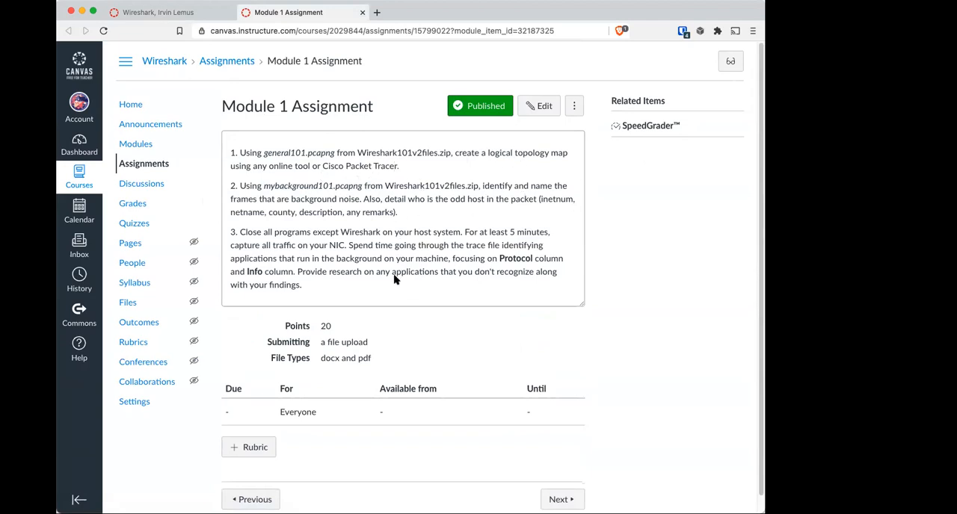
drag(263, 230, 517, 230)
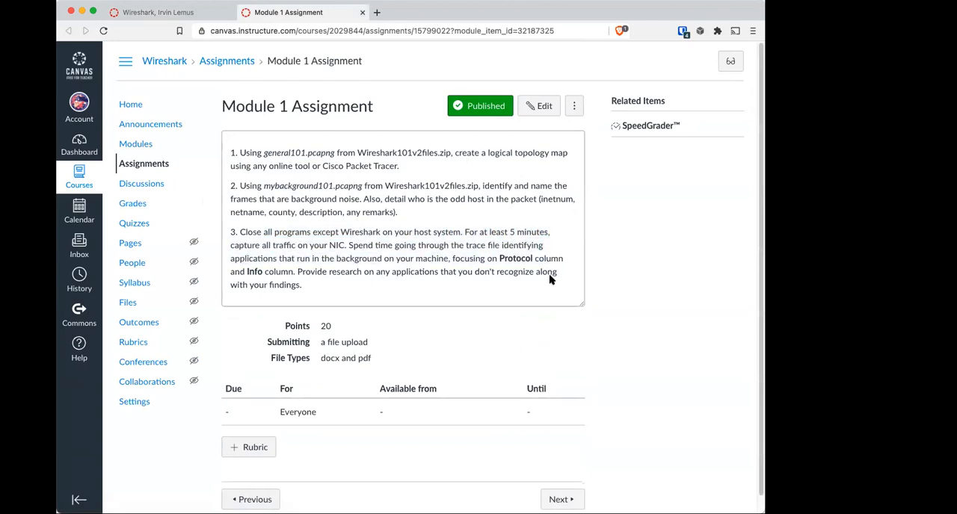
mouse_move(502, 299)
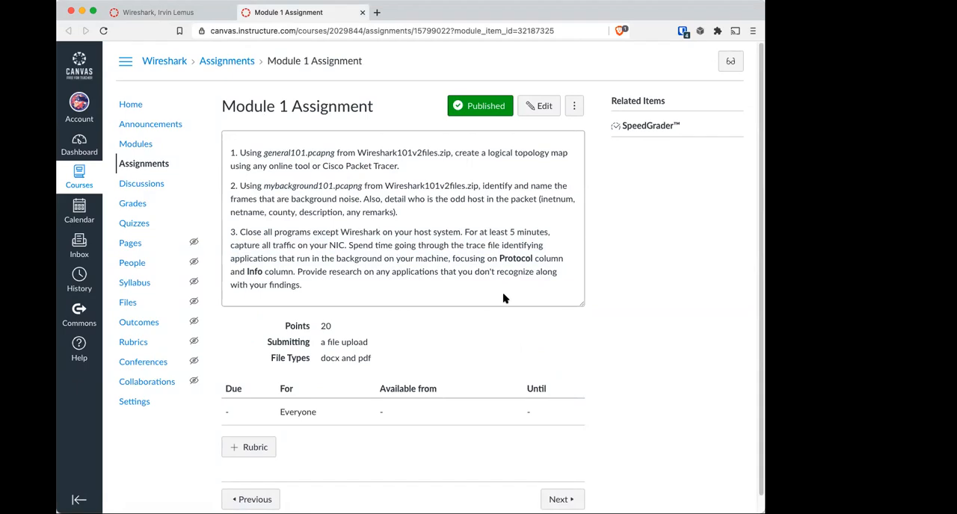
mouse_move(298, 141)
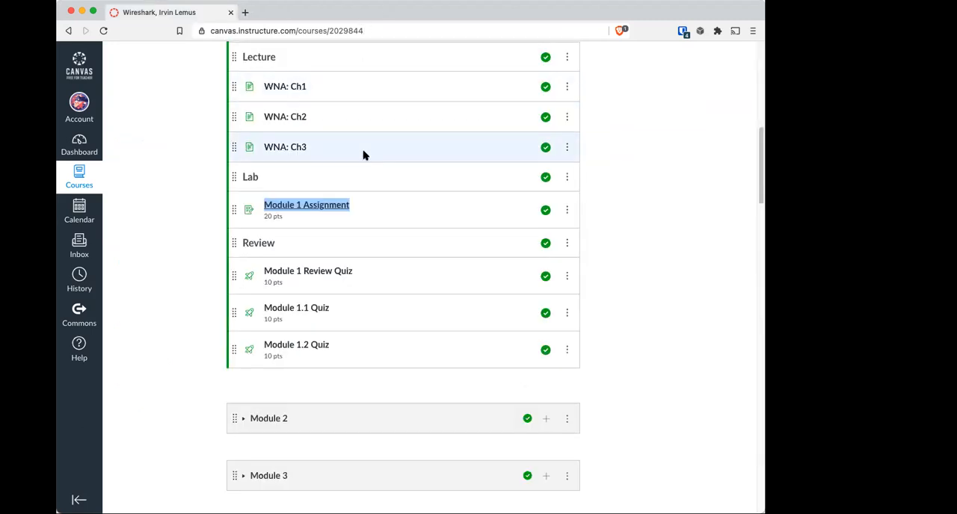
mouse_move(314, 277)
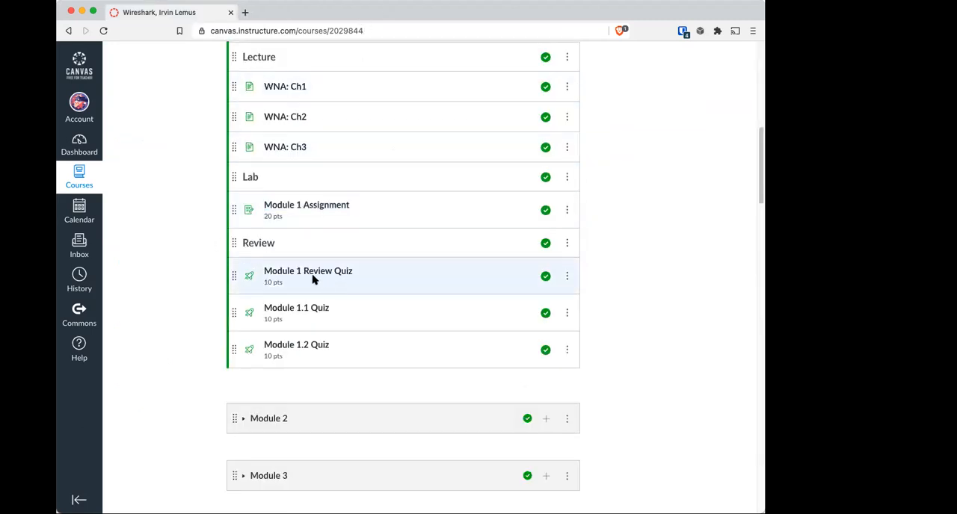
mouse_move(296, 344)
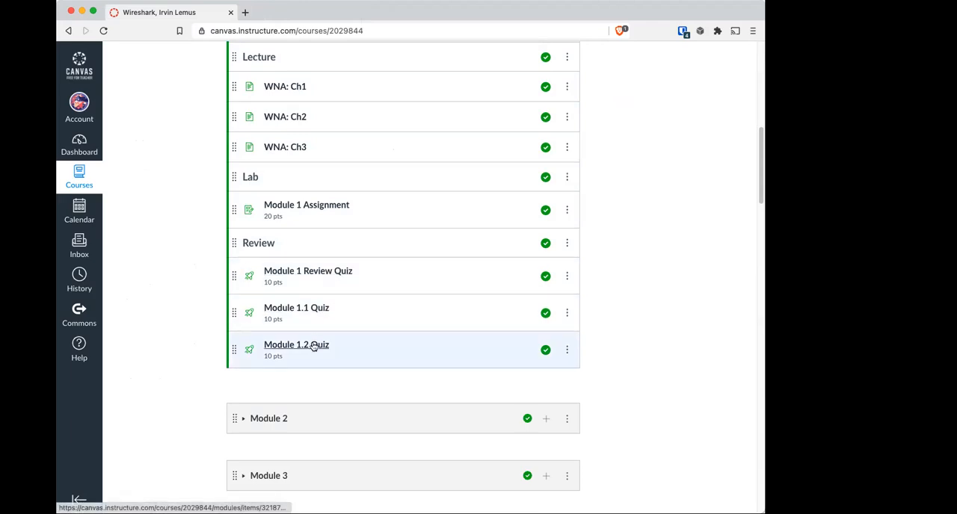
mouse_move(308, 322)
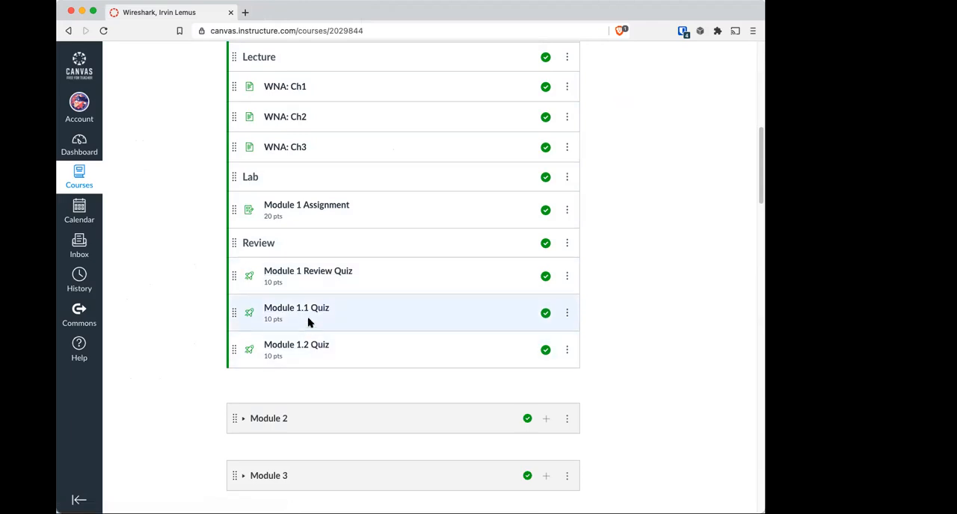
mouse_move(188, 255)
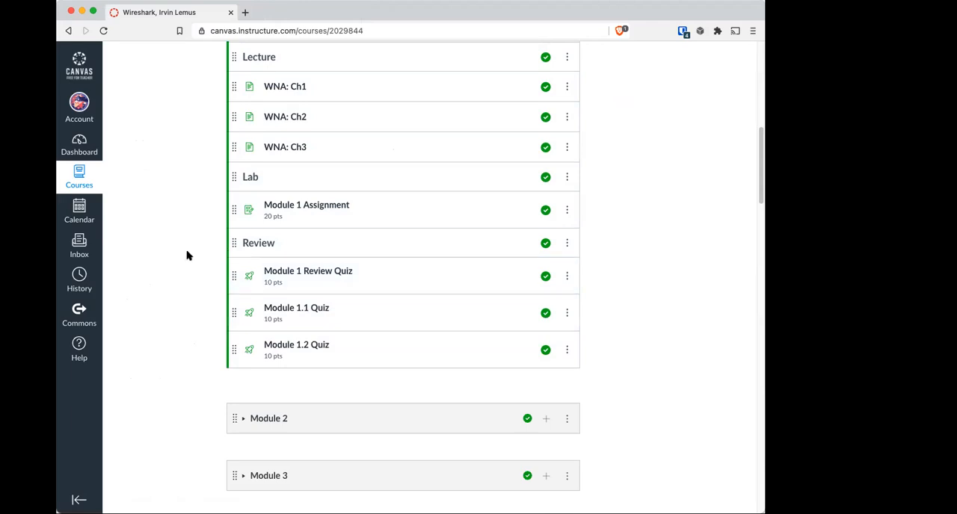
mouse_move(161, 236)
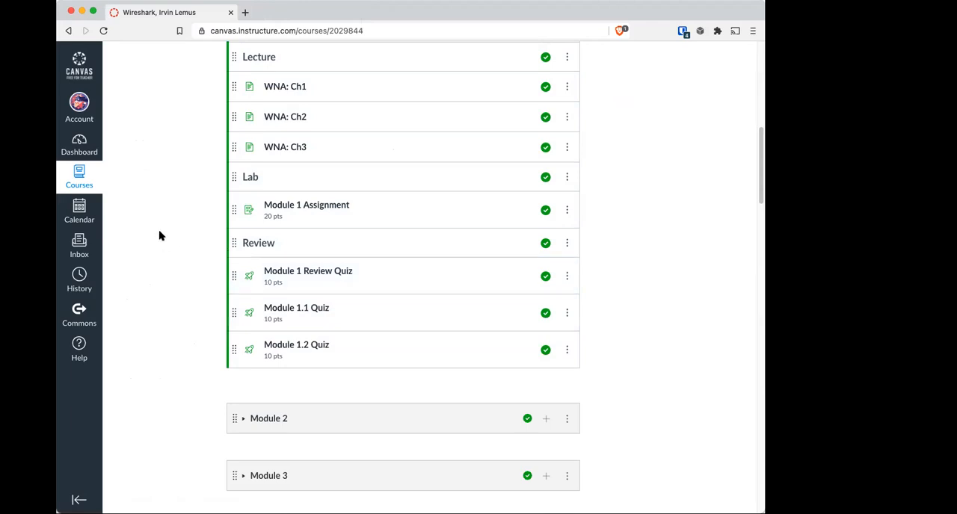